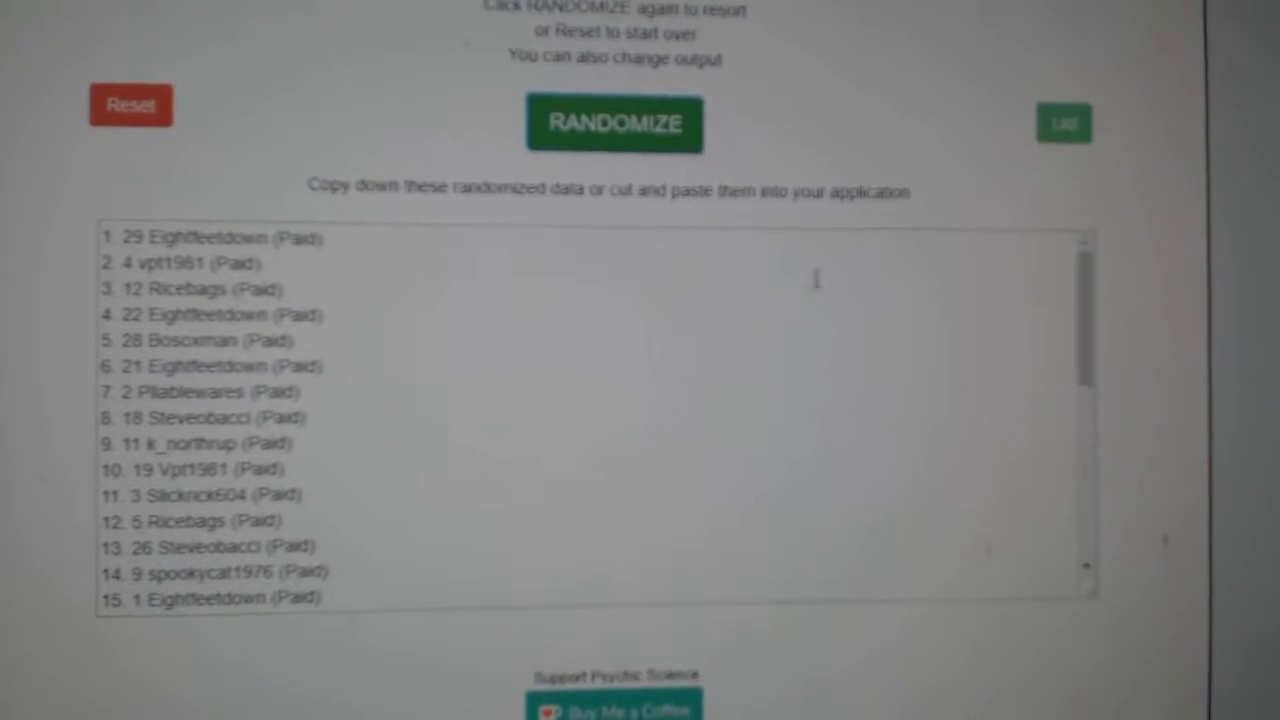
- Run RANDOMIZE in Psychic Science List Randomizer to reshuffle the paid participant names
left_click(614, 124)
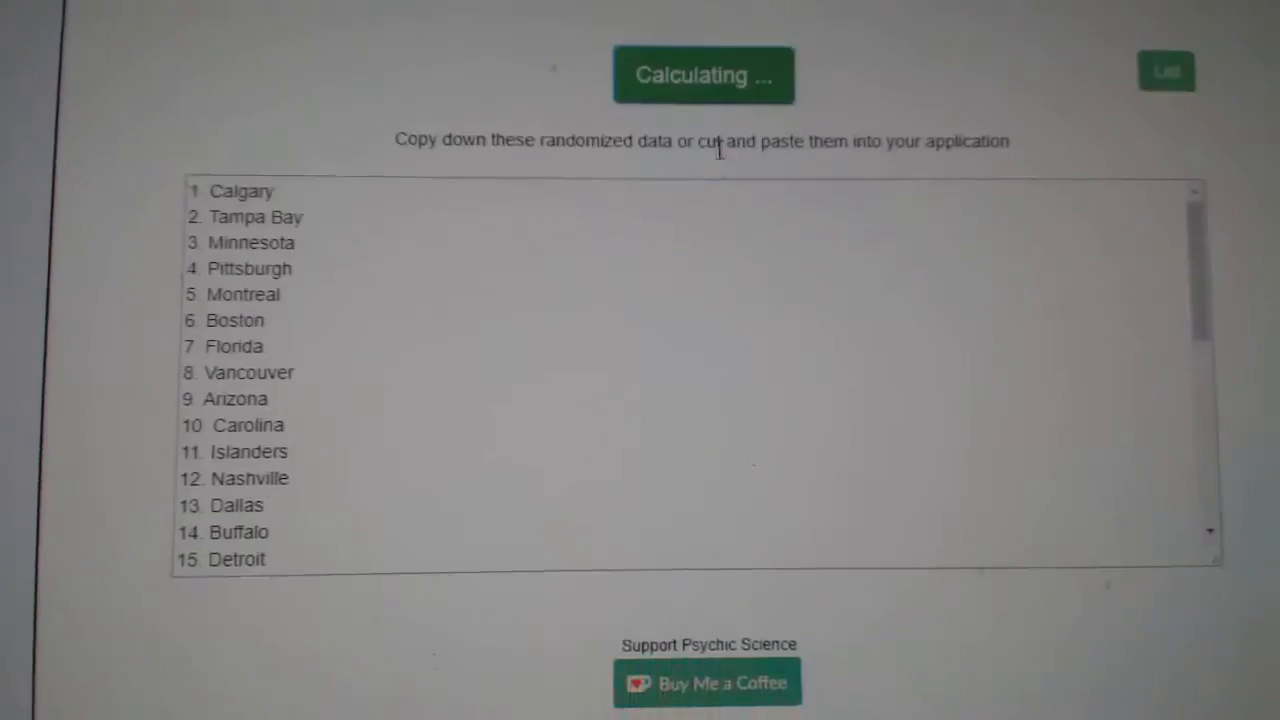
- Randomize the hockey team list (Calgary, Tampa Bay, Minnesota…) in List Randomizer
left_click(703, 75)
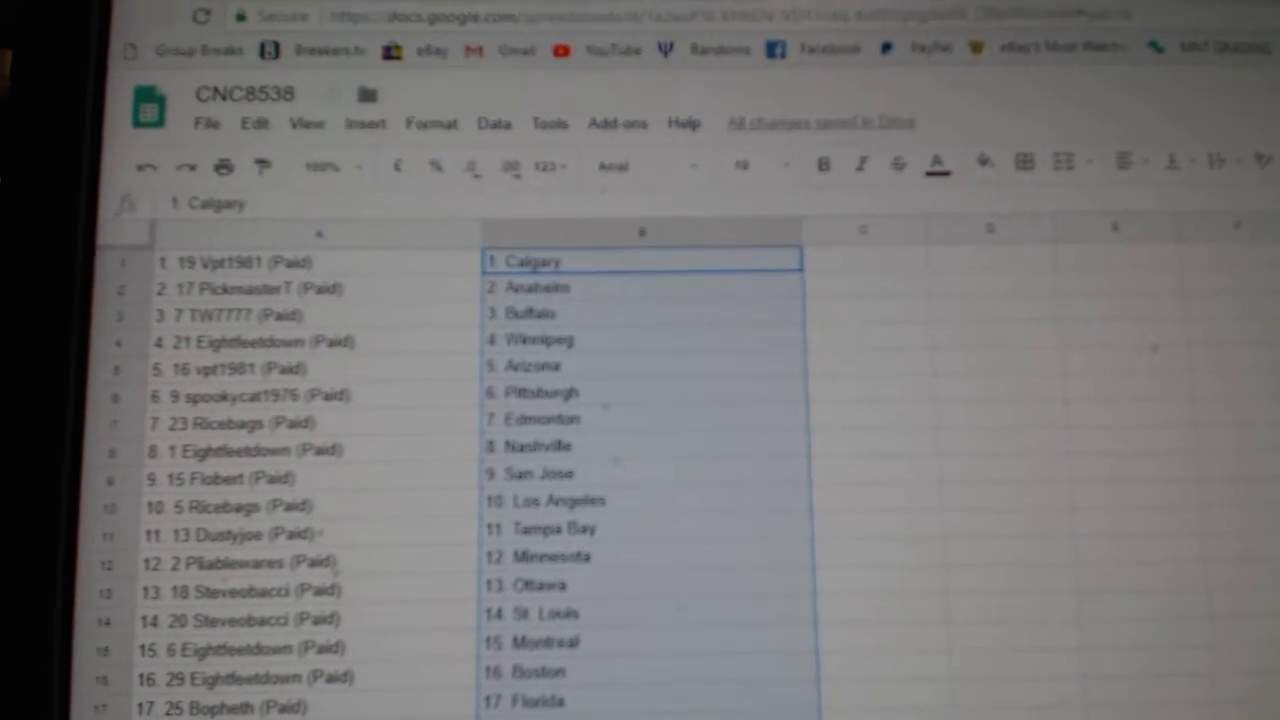
scroll("down", 3)
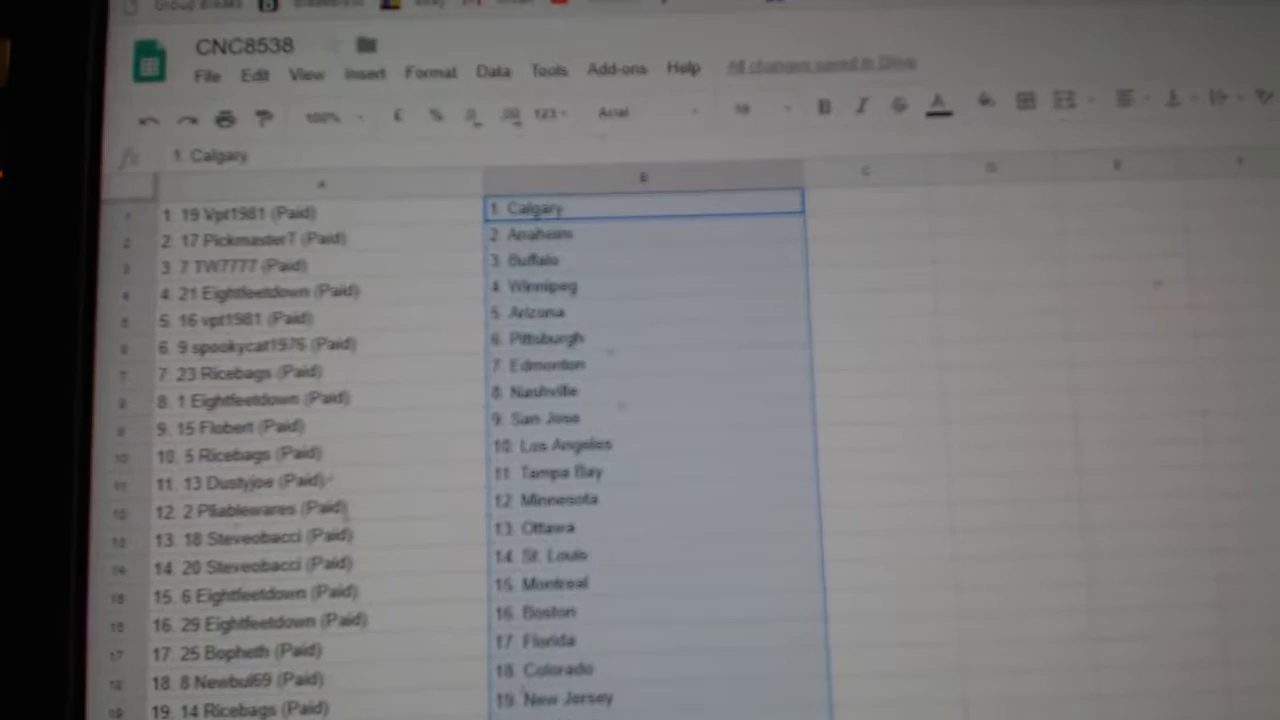
scroll("down", 3)
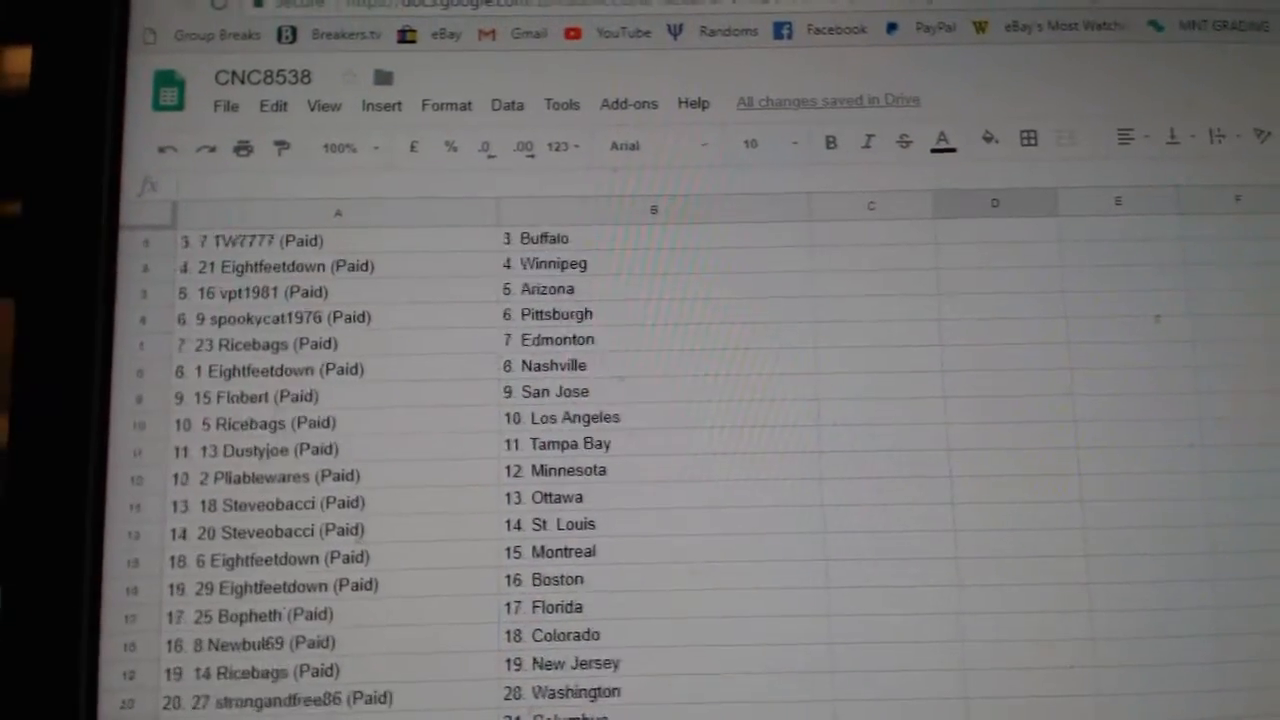
scroll("down", 3)
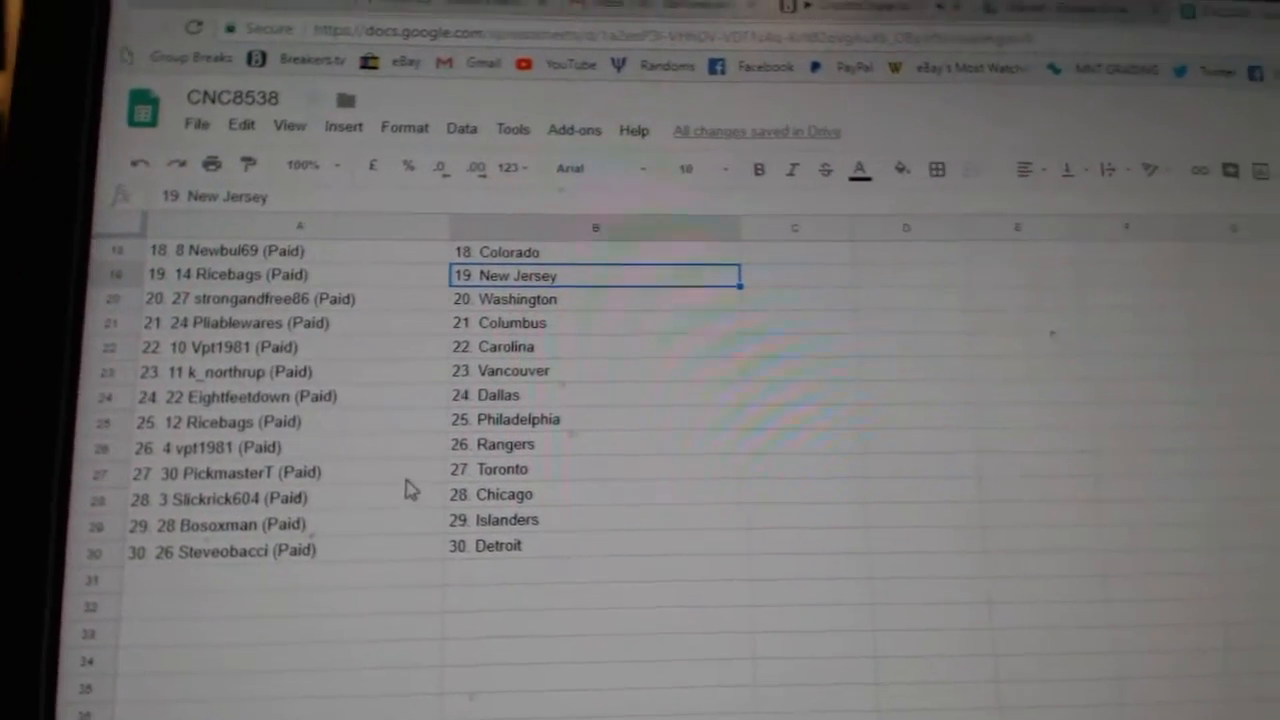
scroll("down", 3)
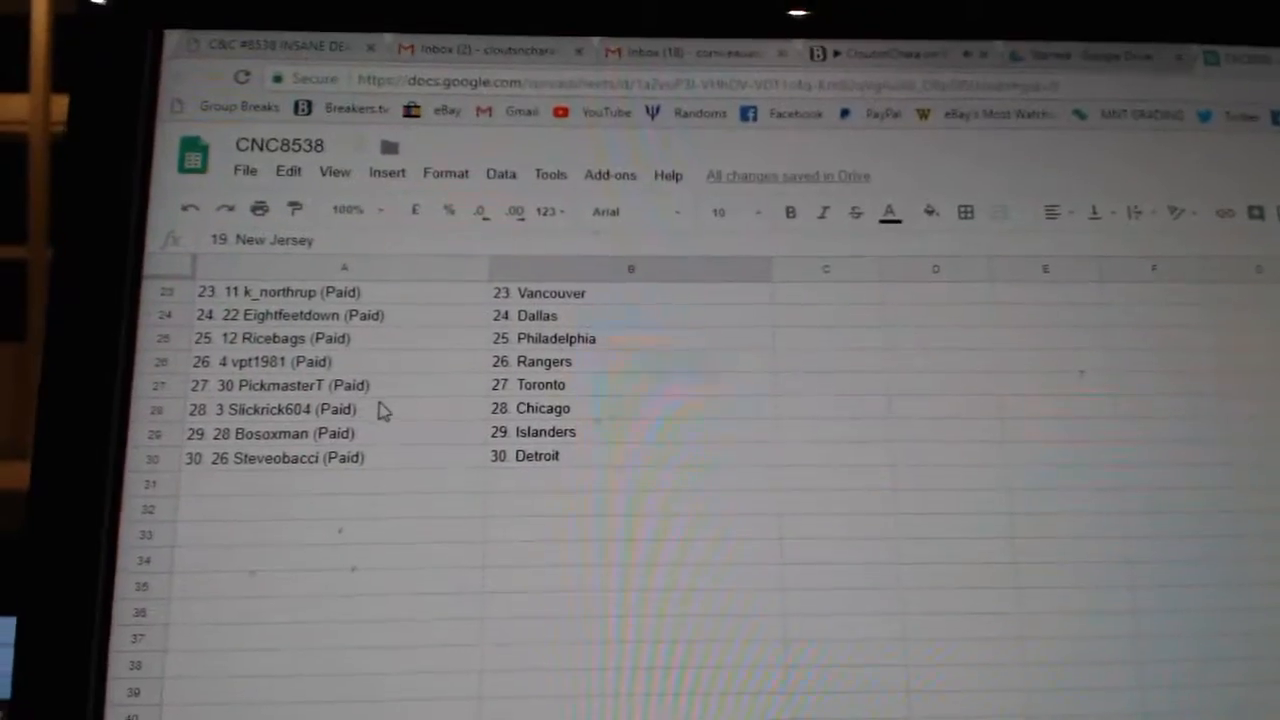